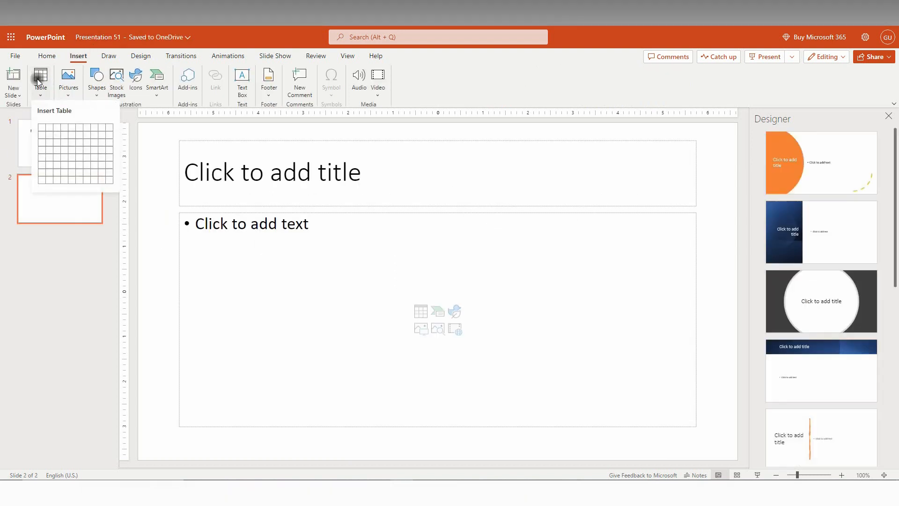
{"action": "mouse_move", "coordinate": [89, 174]}
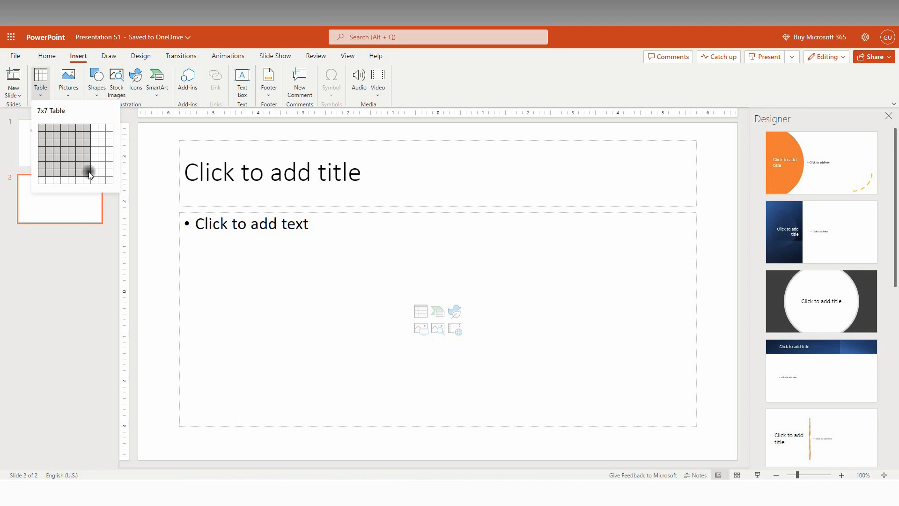
Insert a 7x7 table with a blue header row and banded rows on slide 2.
{"action": "left_click", "coordinate": [90, 172]}
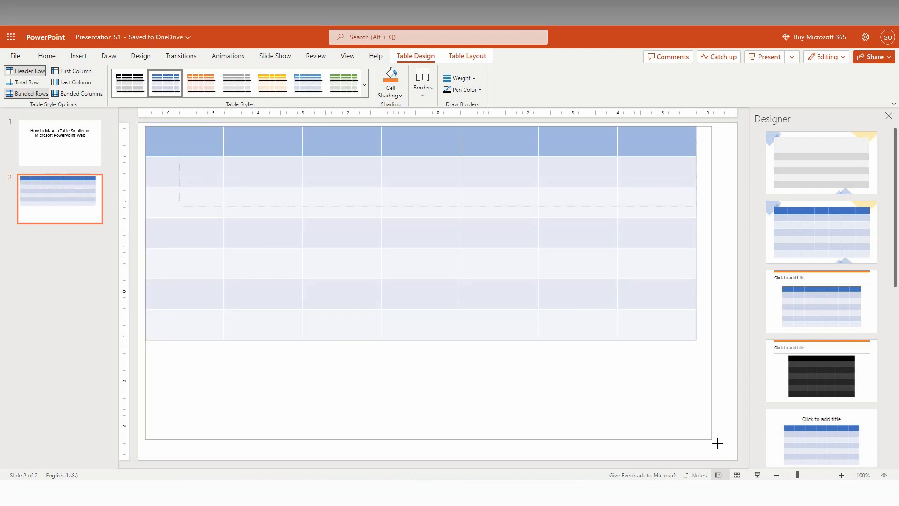
Shrink the 7x7 table to a compact block in the top-left corner, slightly widened.
{"action": "left_click_drag", "start_coordinate": [717, 443], "coordinate": [719, 440]}
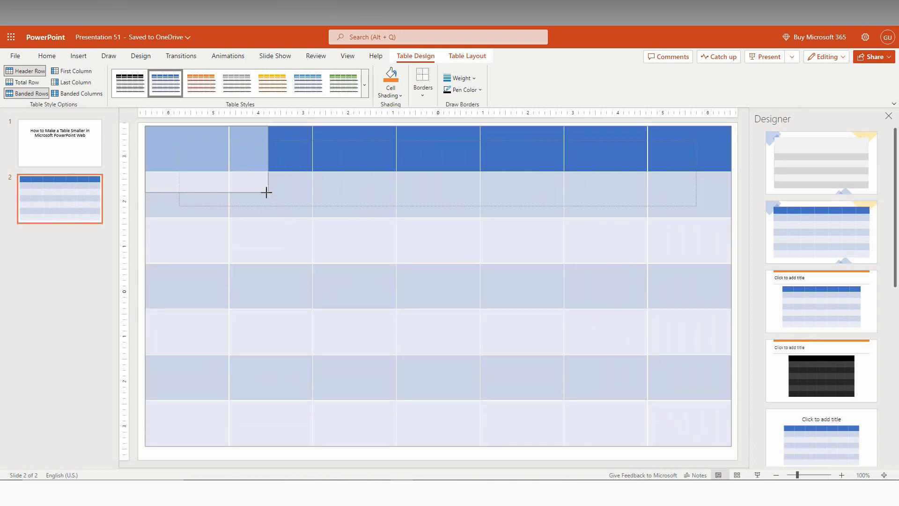
{"action": "left_click_drag", "start_coordinate": [724, 447], "coordinate": [258, 252]}
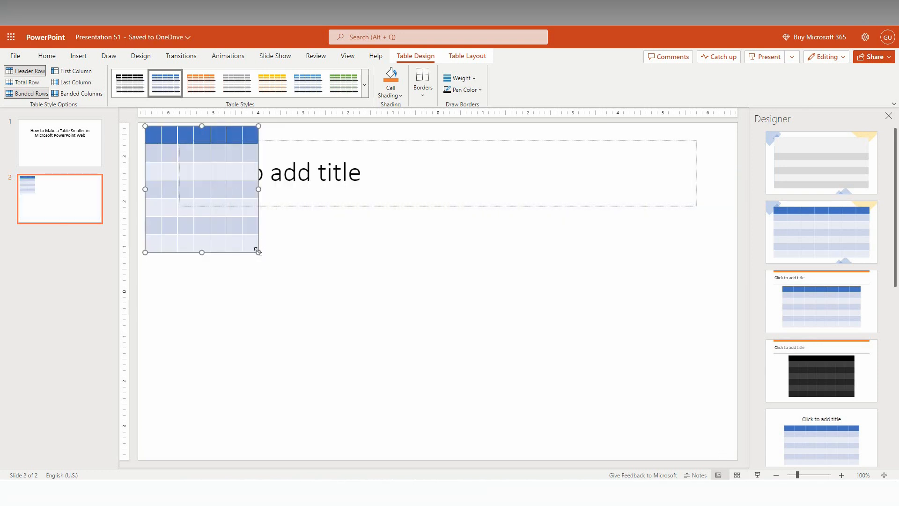
{"action": "left_click_drag", "start_coordinate": [258, 189], "coordinate": [296, 190]}
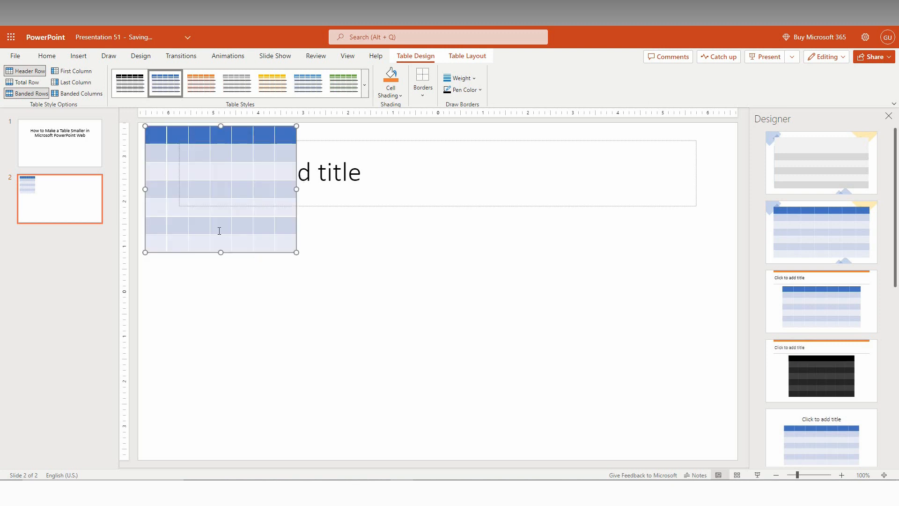
{"action": "mouse_move", "coordinate": [227, 157]}
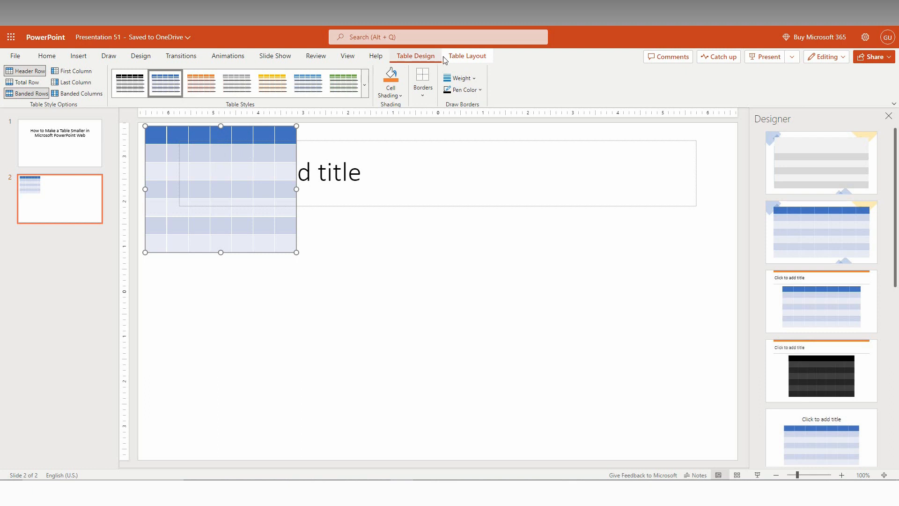
Widen the table to 5.73 inches, keeping its 2.8-inch height, with size settings shown.
{"action": "left_click", "coordinate": [467, 56]}
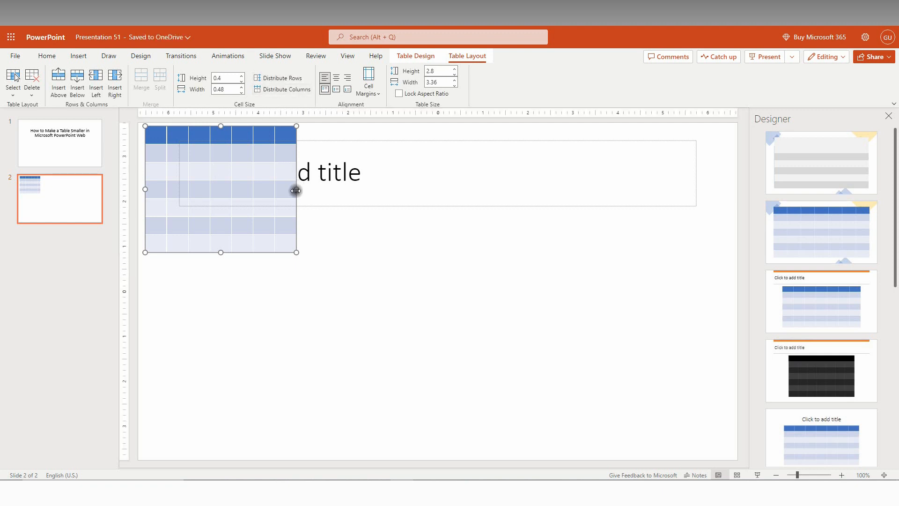
{"action": "left_click_drag", "start_coordinate": [297, 190], "coordinate": [402, 189]}
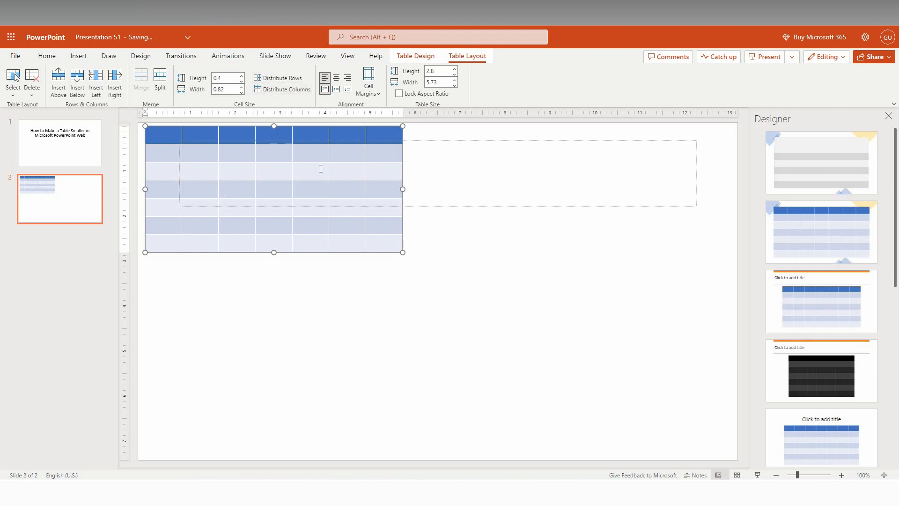
{"action": "mouse_move", "coordinate": [309, 165]}
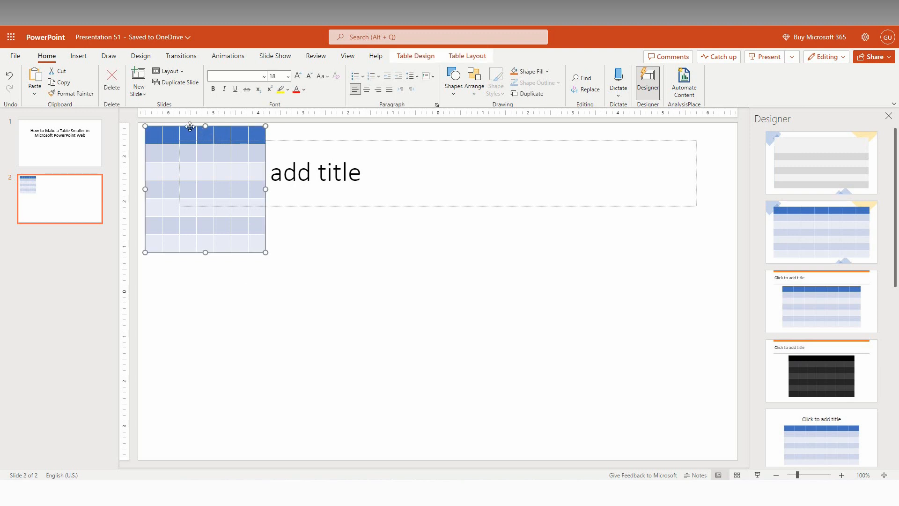
Move the table to the centre of slide 2, just below the title placeholder.
{"action": "left_click_drag", "start_coordinate": [204, 189], "coordinate": [397, 278]}
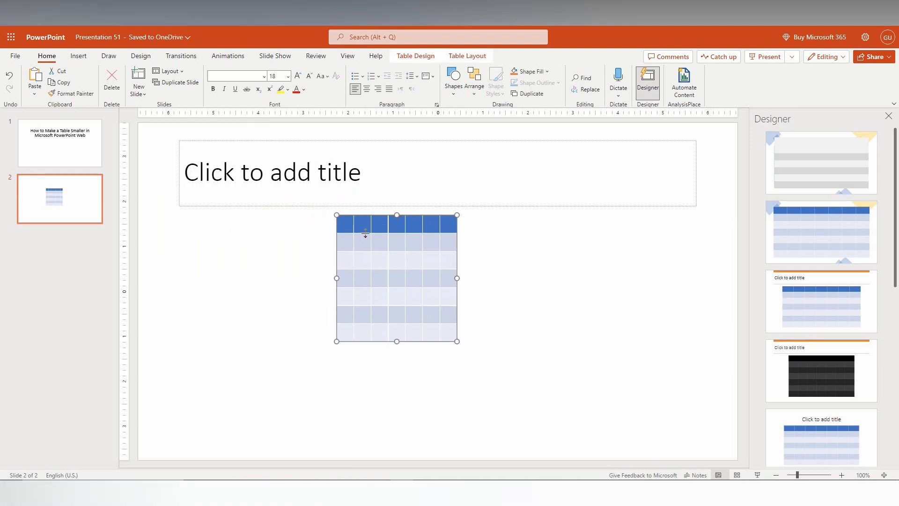